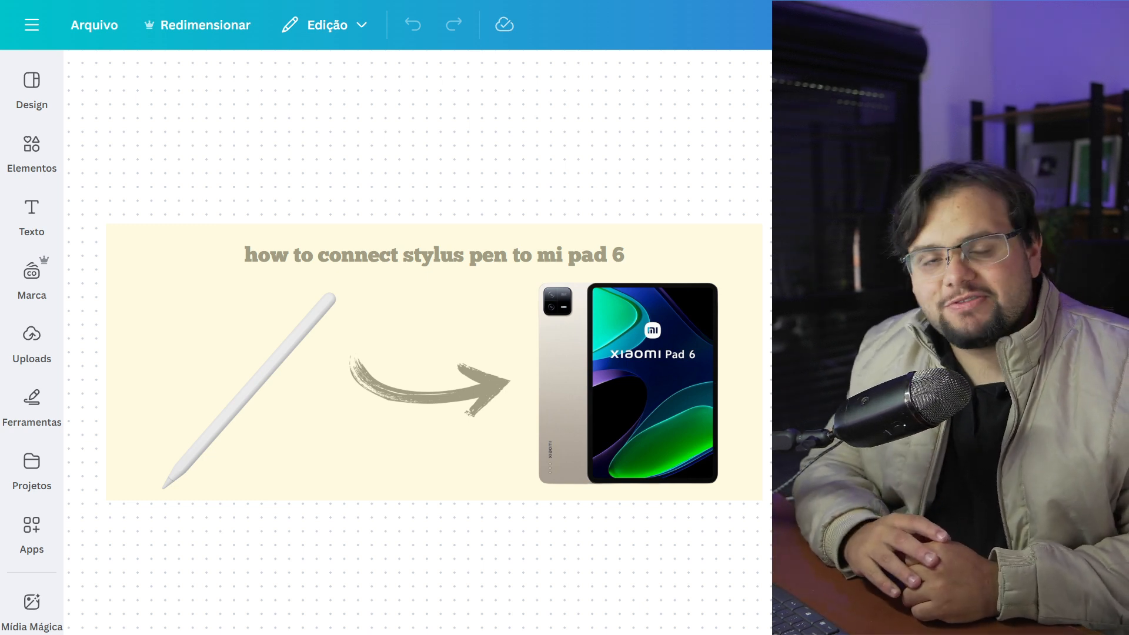
# Move down the design to the step 1 page about placing the pen on the magnetic area
pyautogui.click(348, 496)
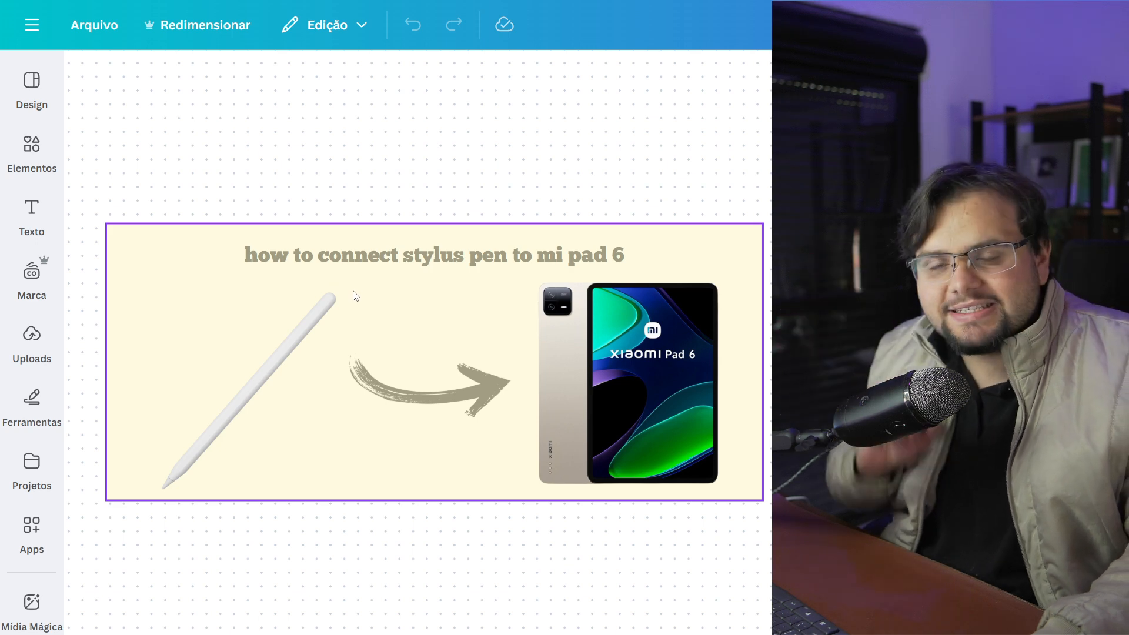
pyautogui.moveTo(368, 304)
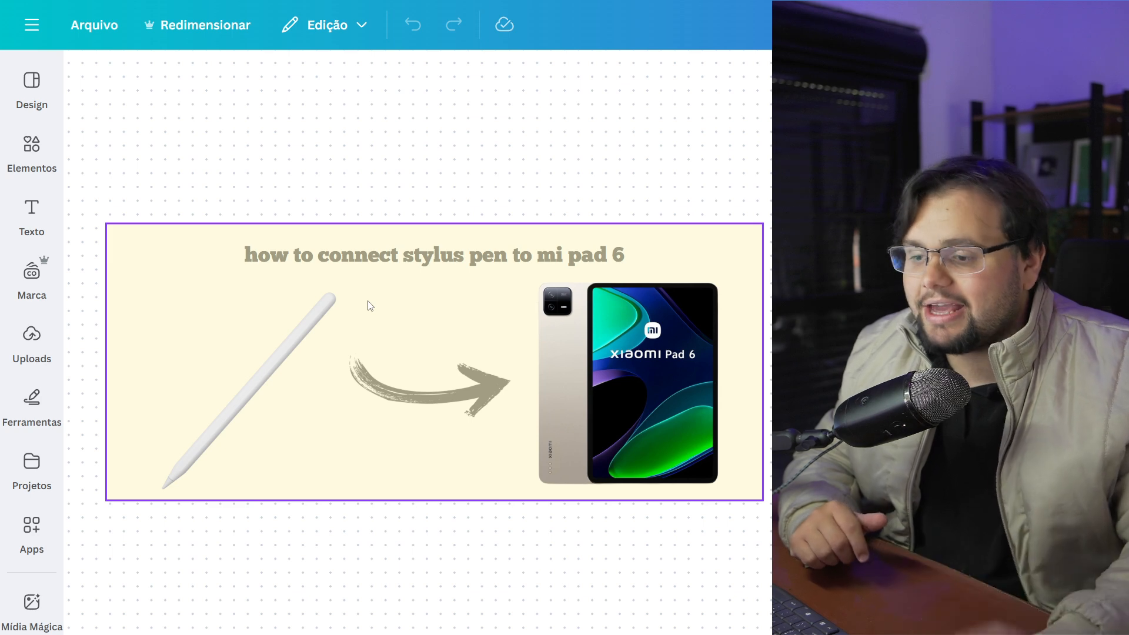
pyautogui.scroll(-3)
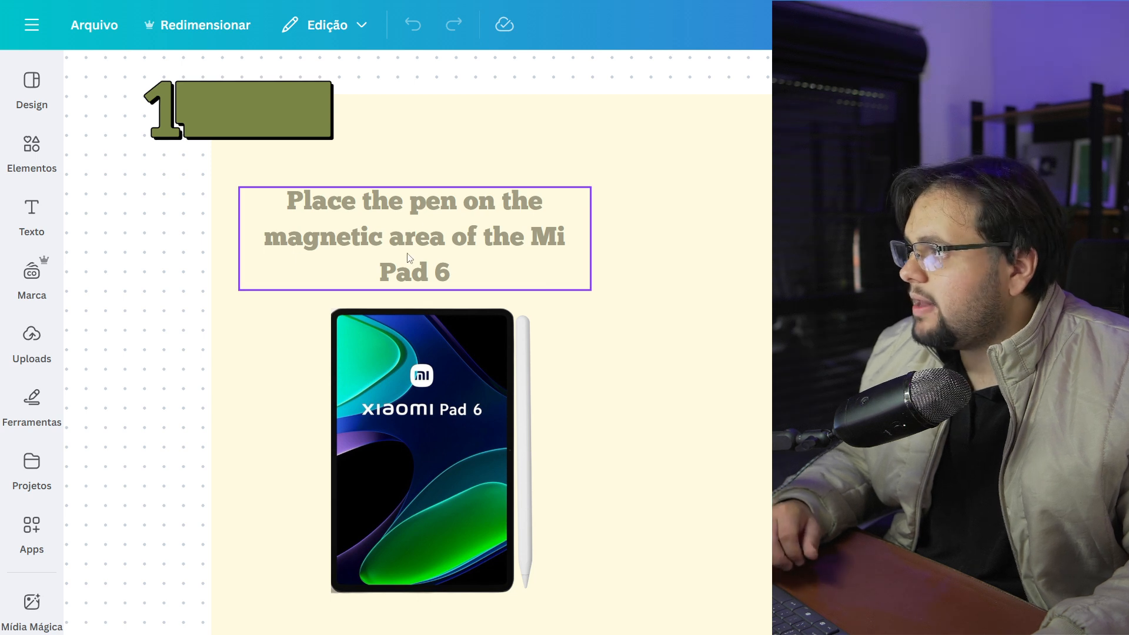
pyautogui.moveTo(449, 262)
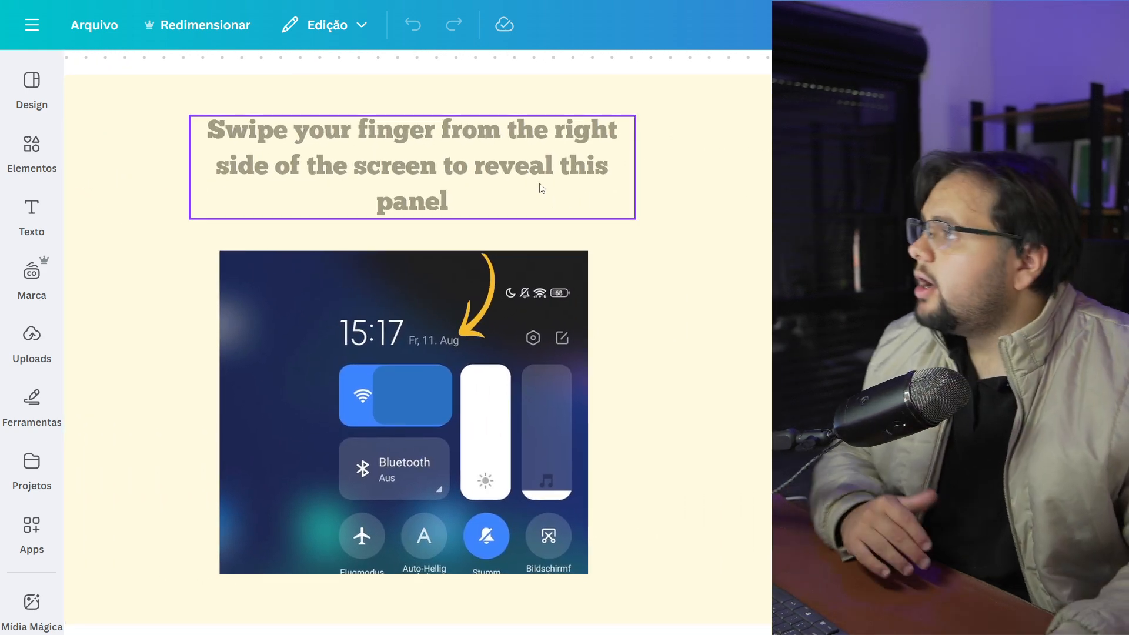
# Select the page telling users to swipe from the right edge for the control panel
pyautogui.click(549, 233)
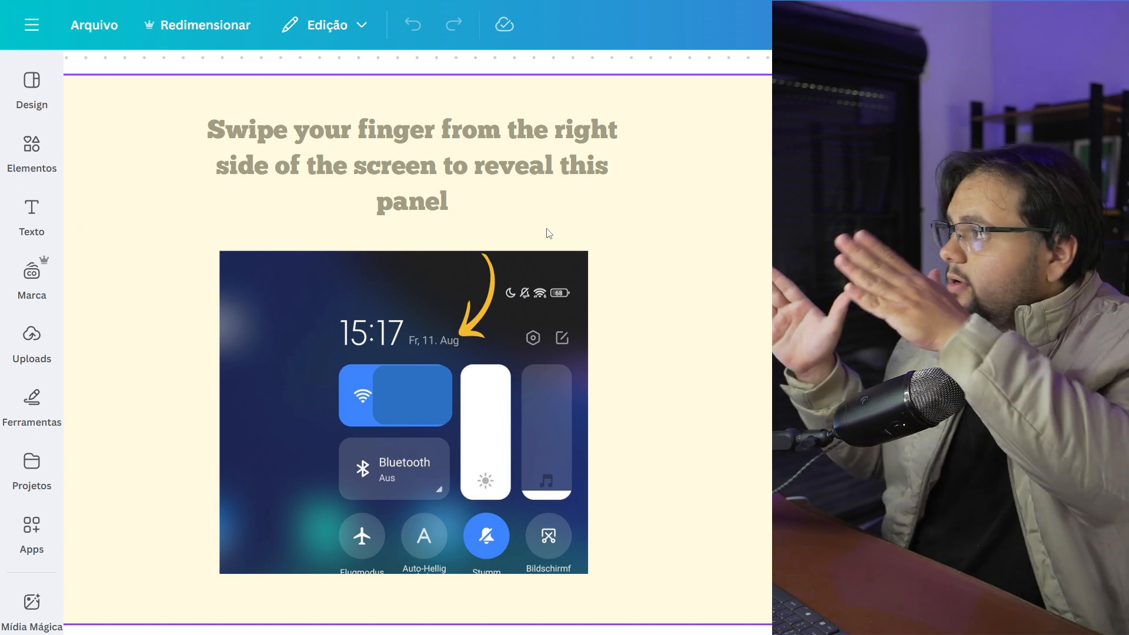